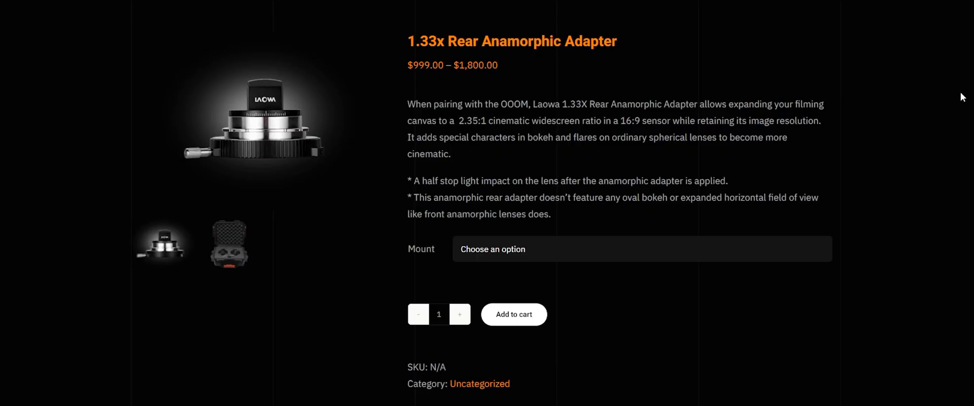
pyautogui.scroll(-3)
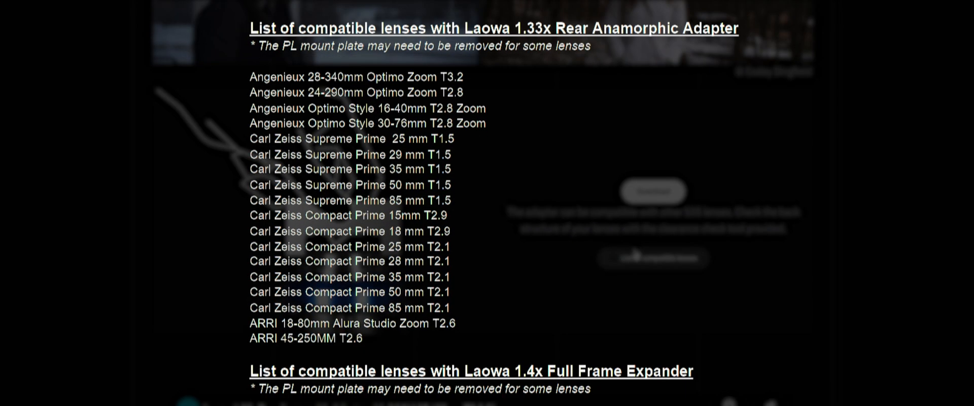
pyautogui.scroll(-3)
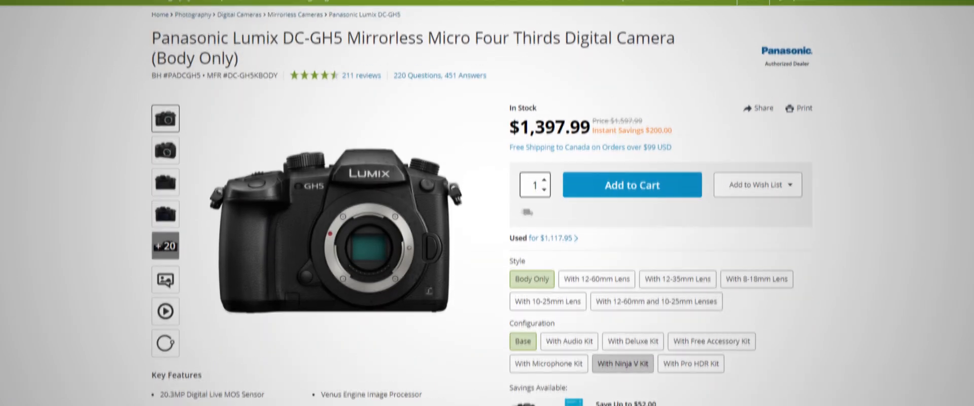
pyautogui.scroll(-3)
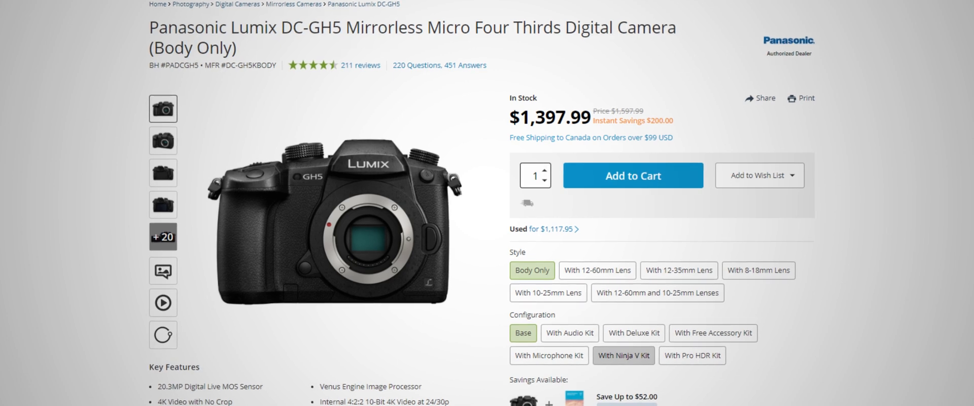